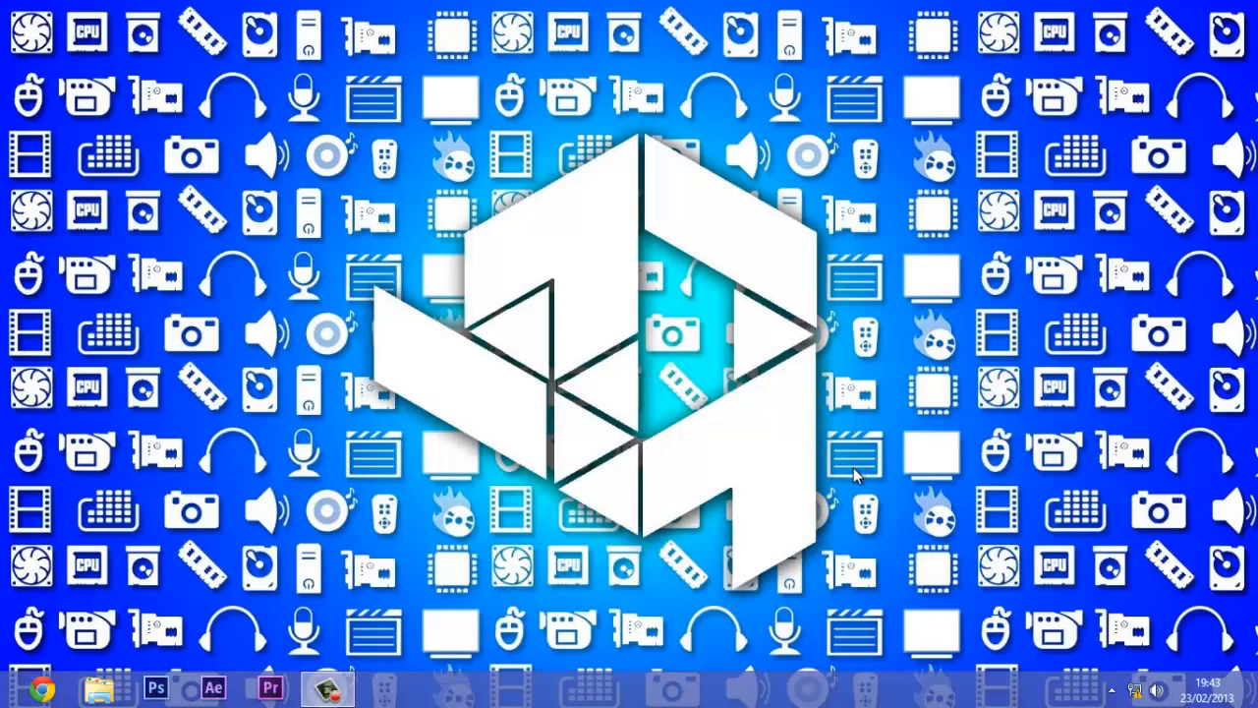
mouse_move(865, 464)
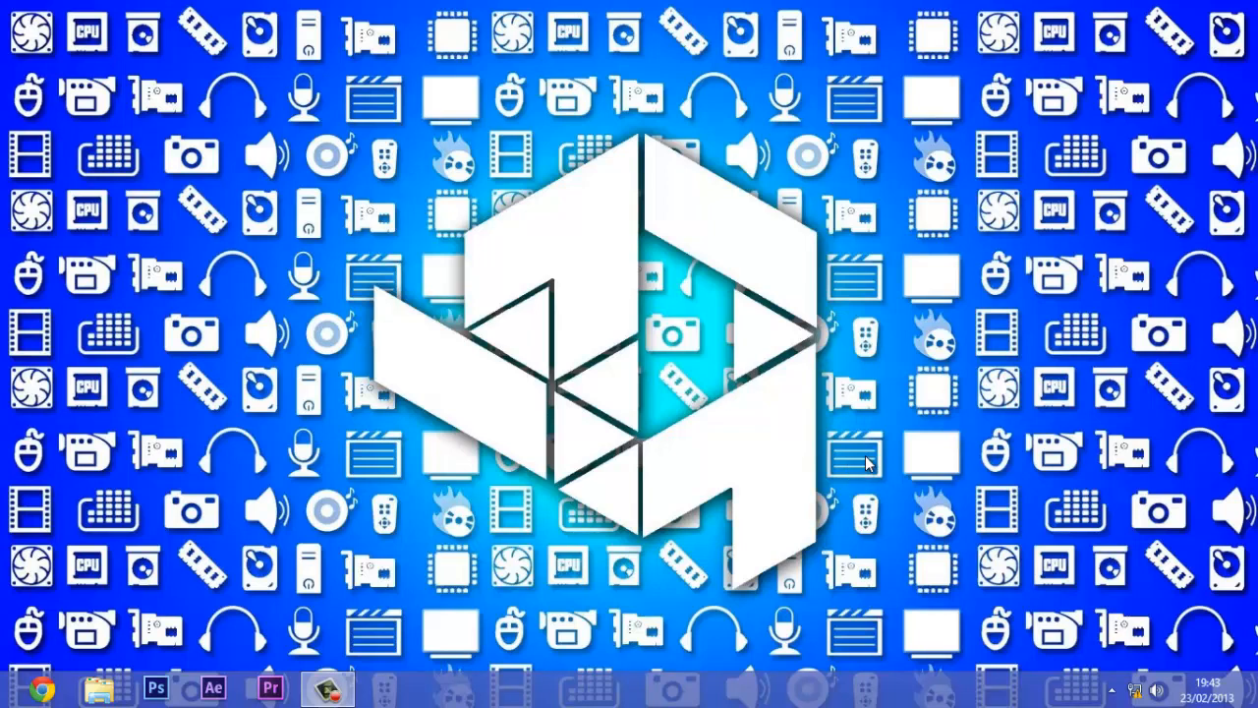
mouse_move(855, 478)
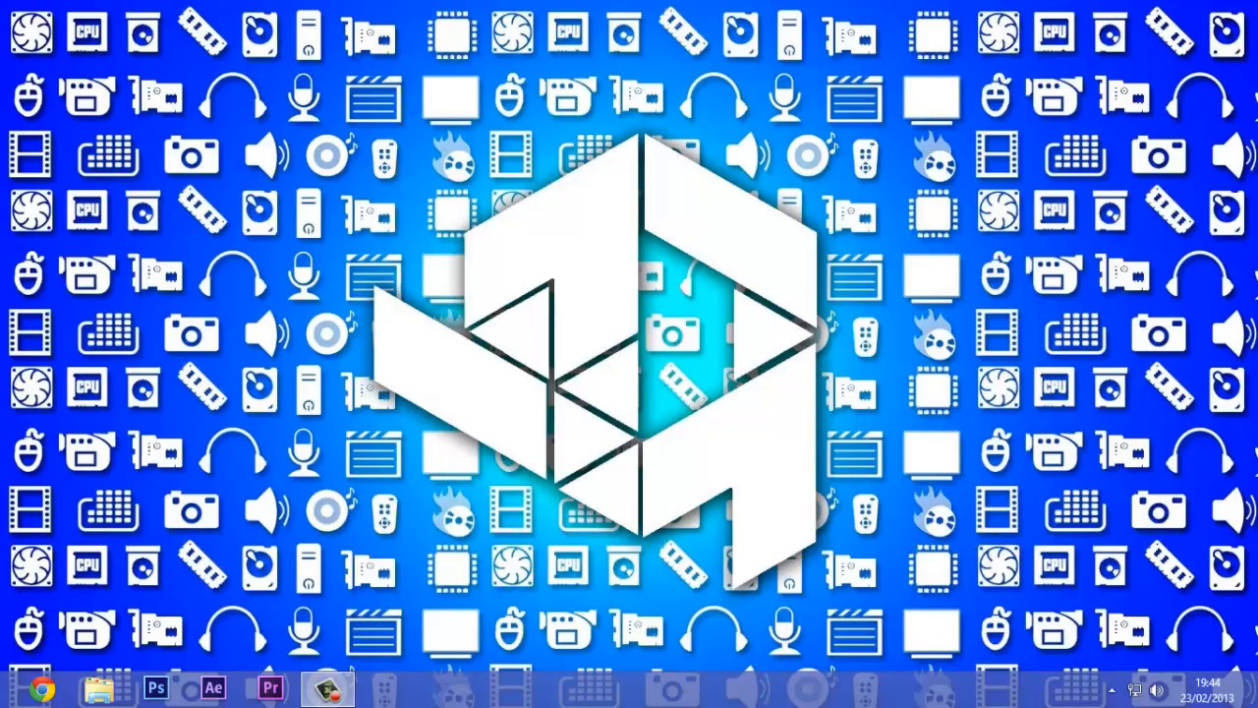
Search the Start screen for "mds" and launch Windows Memory Diagnostic from the results.
key("Super")
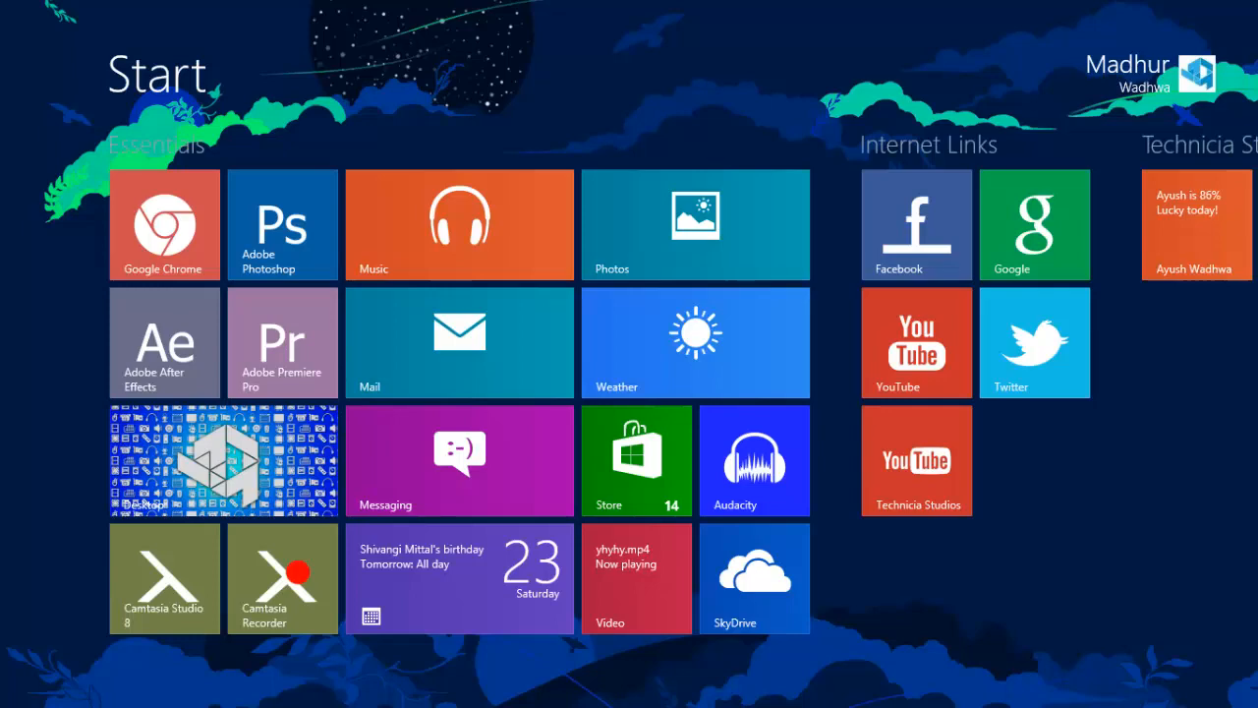
type("md")
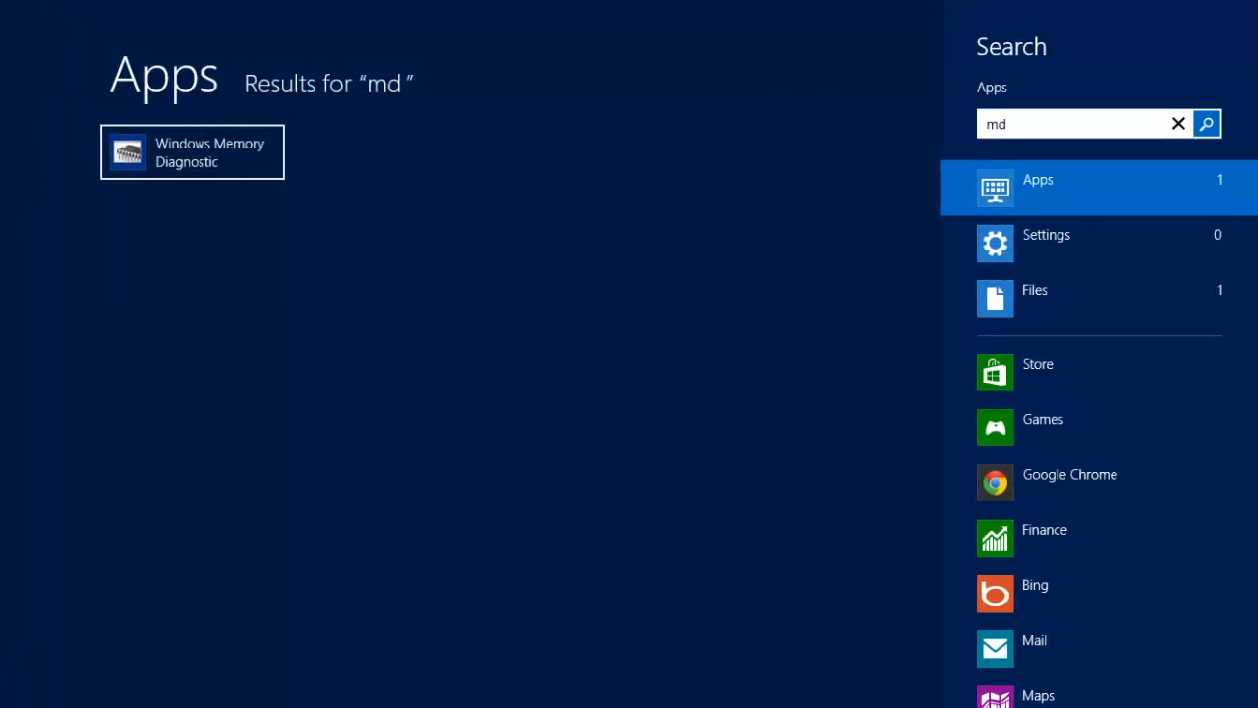
type("s")
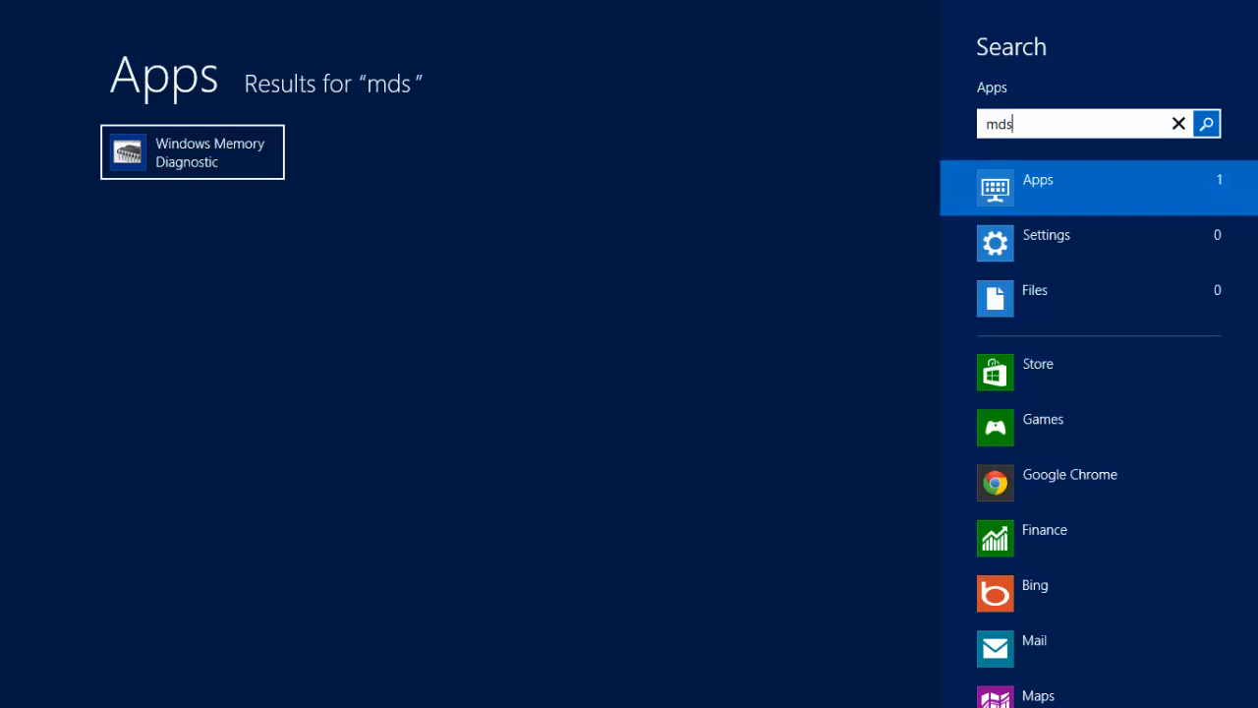
mouse_move(102, 609)
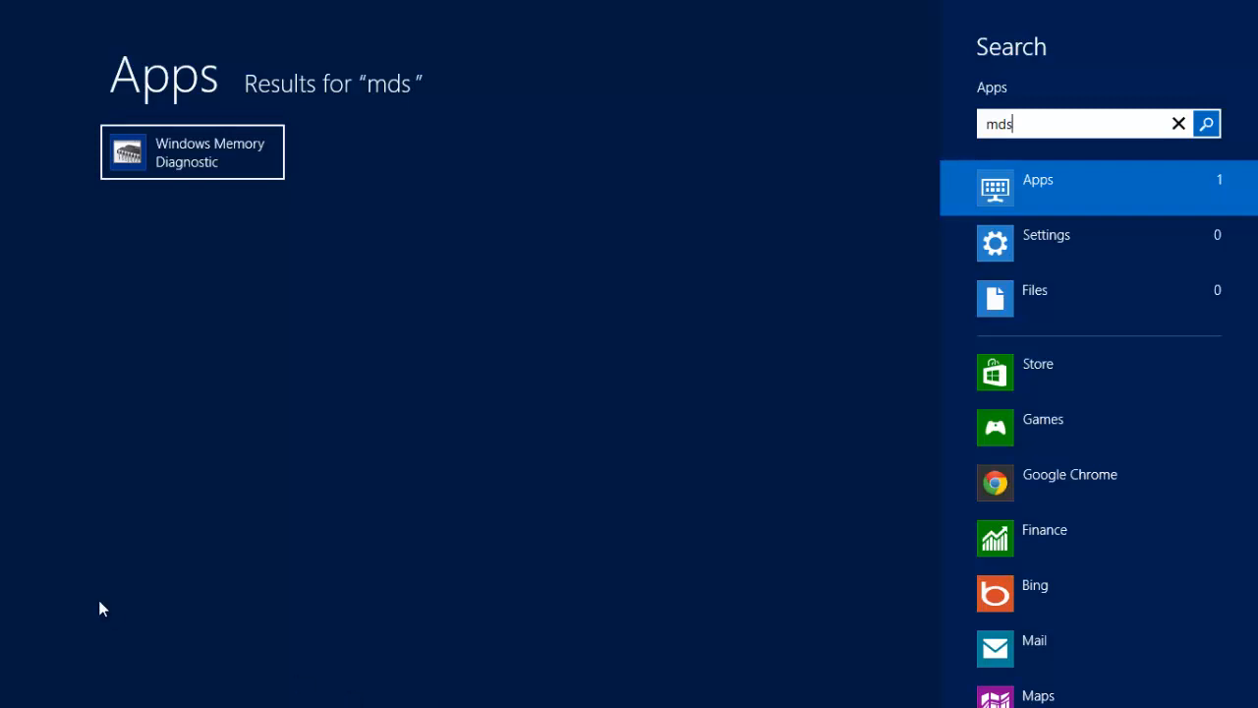
mouse_move(652, 307)
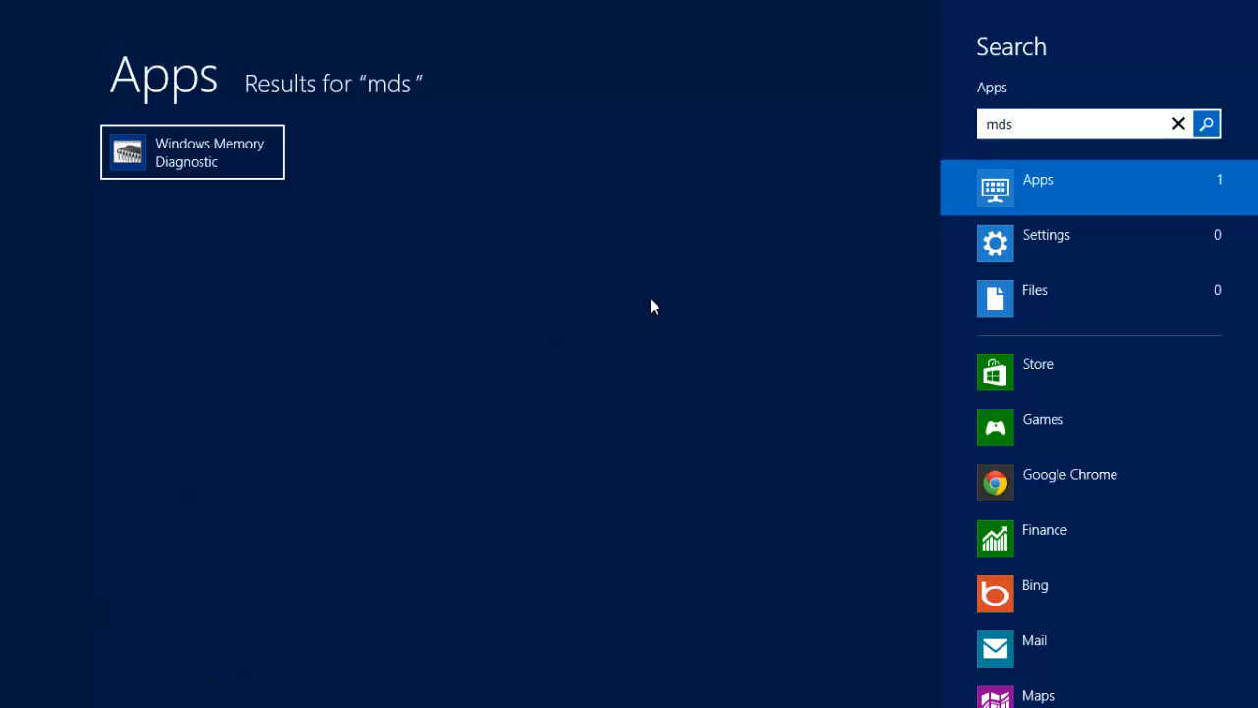
mouse_move(358, 169)
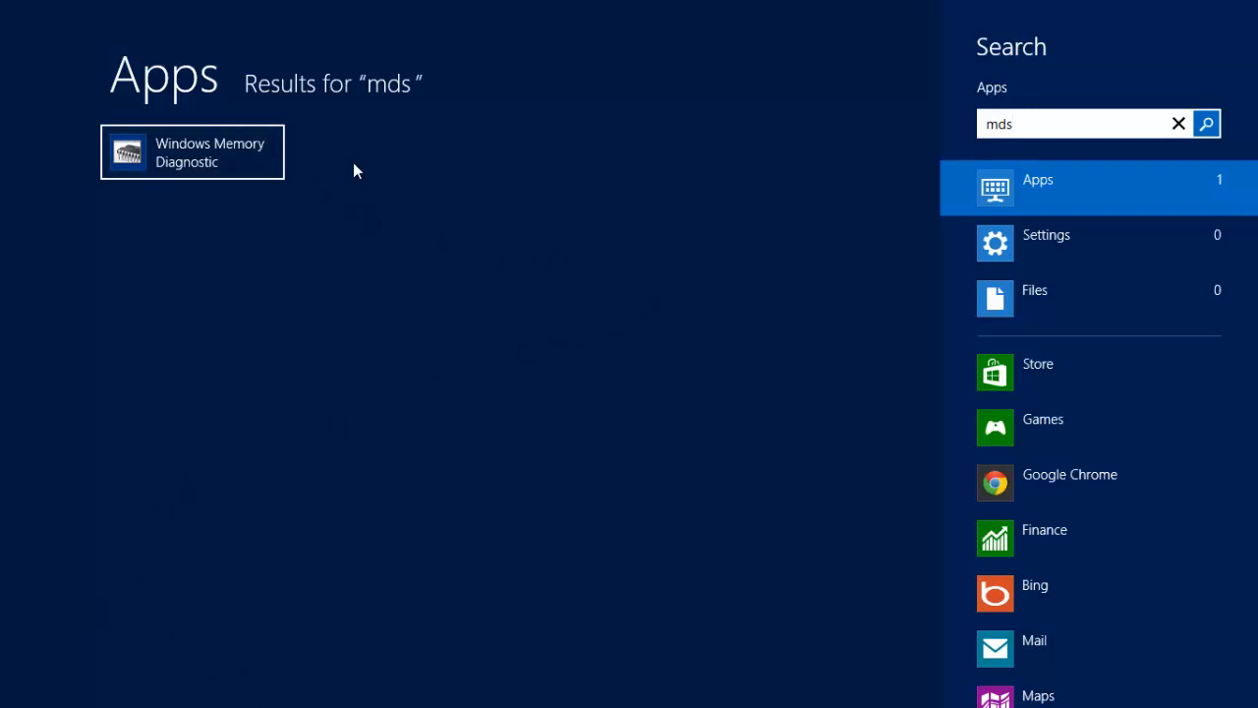
left_click(193, 153)
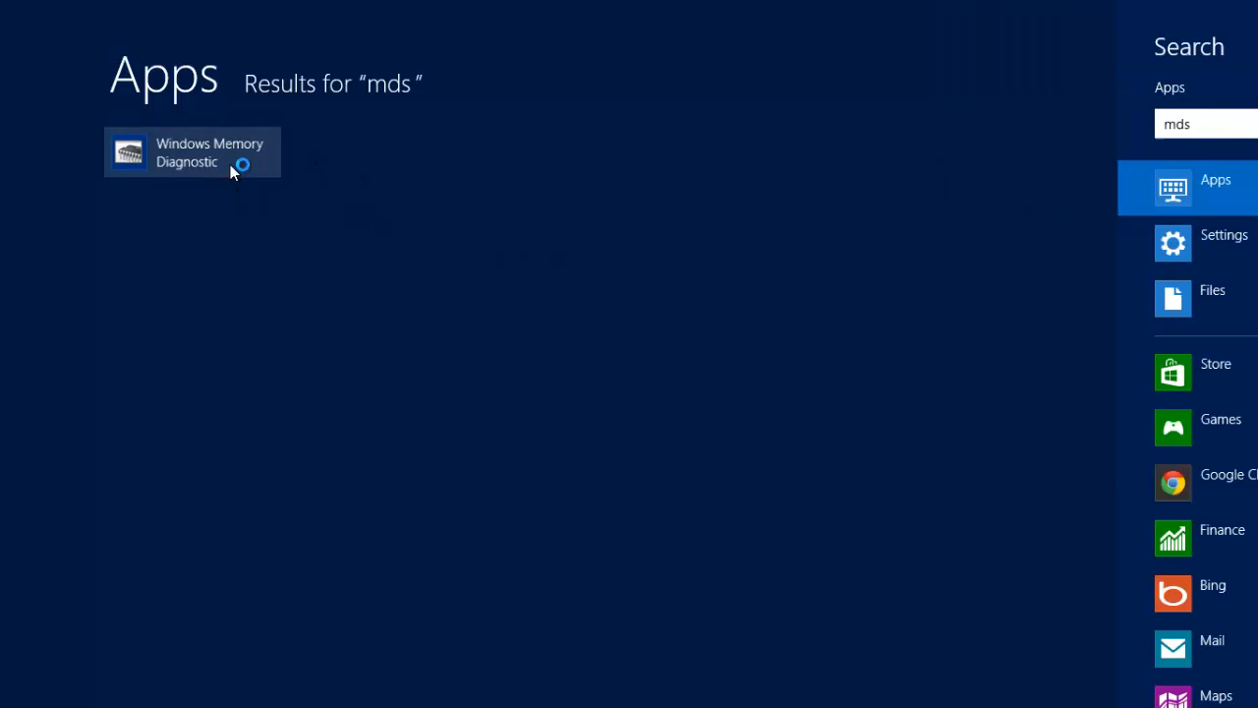
left_click(192, 154)
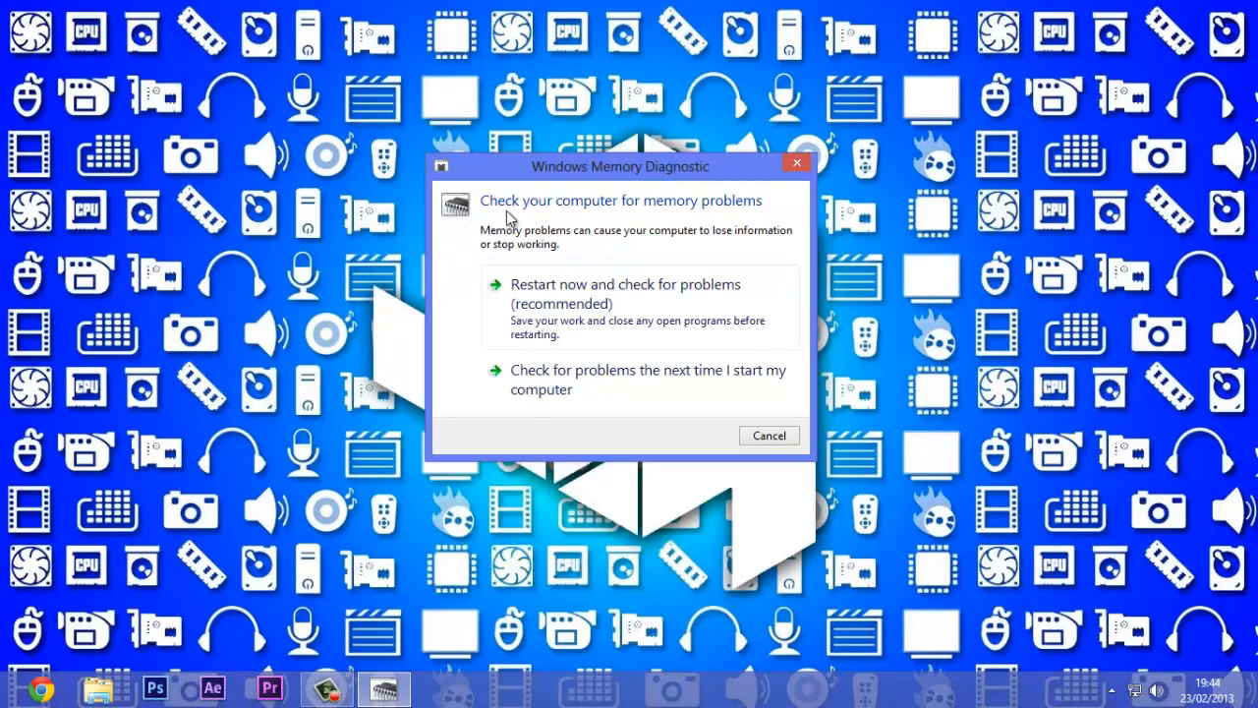
mouse_move(450, 167)
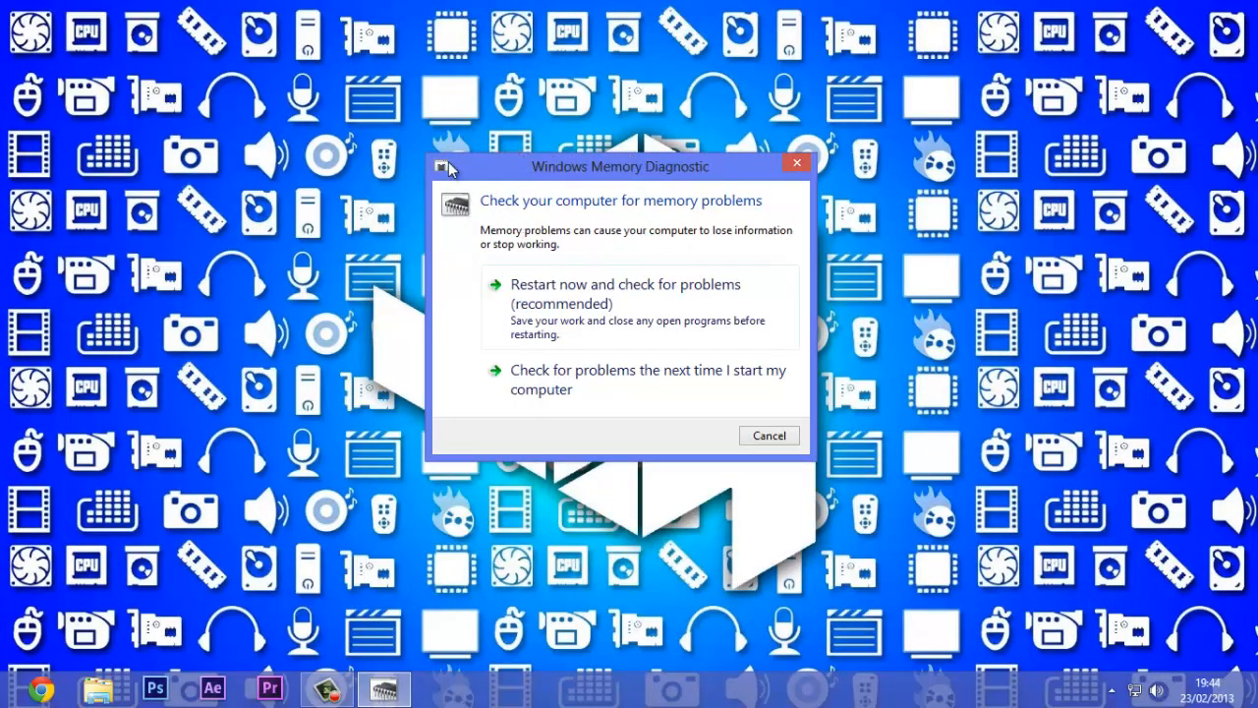
mouse_move(668, 259)
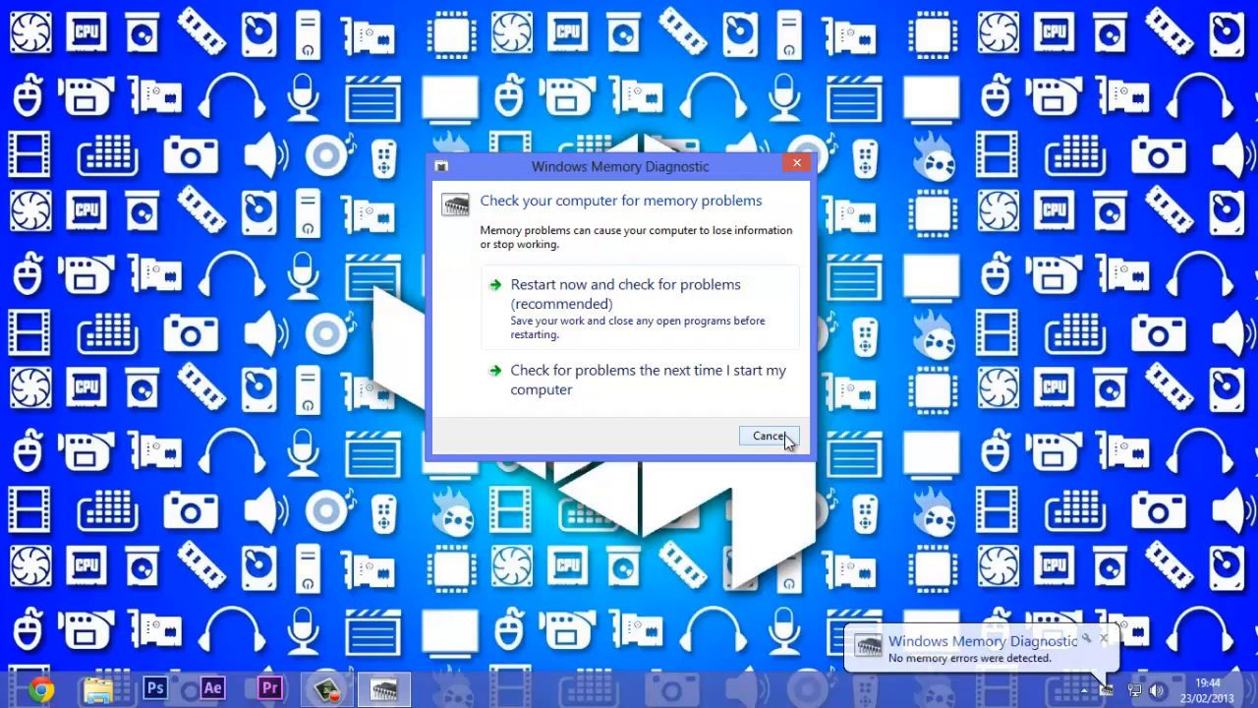
mouse_move(776, 436)
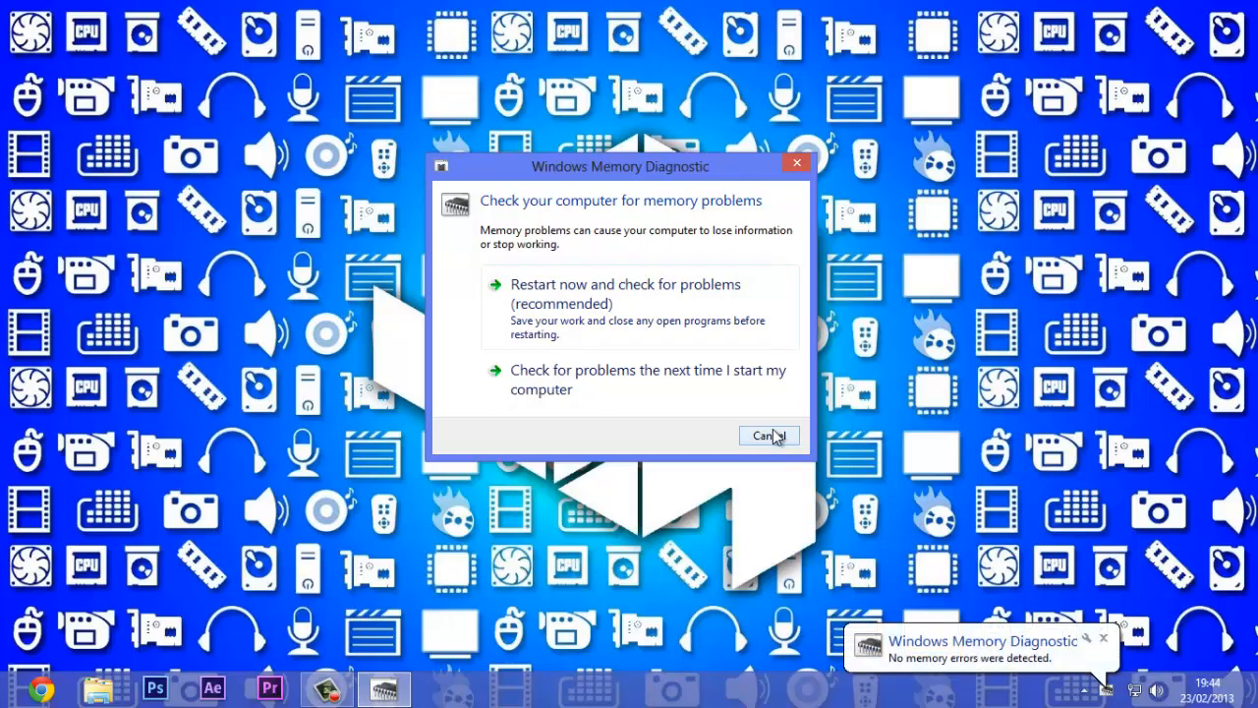
mouse_move(782, 440)
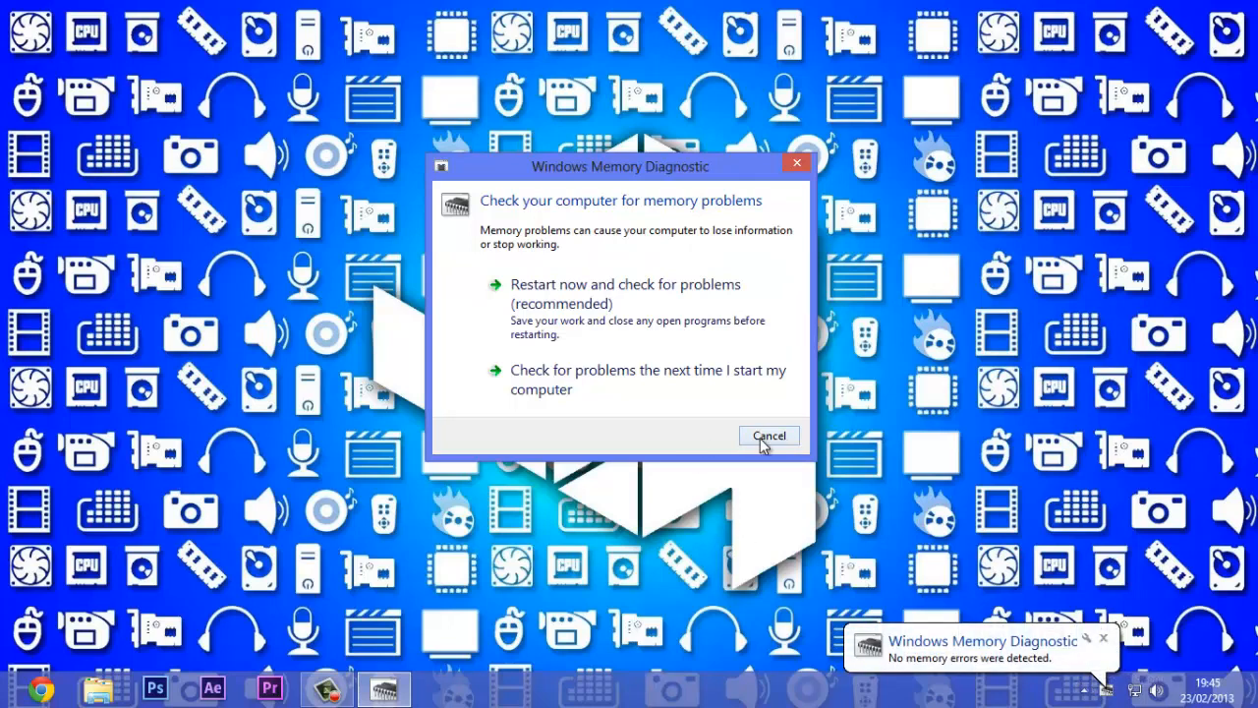
Cancel Windows Memory Diagnostic without scheduling a memory check.
left_click(767, 436)
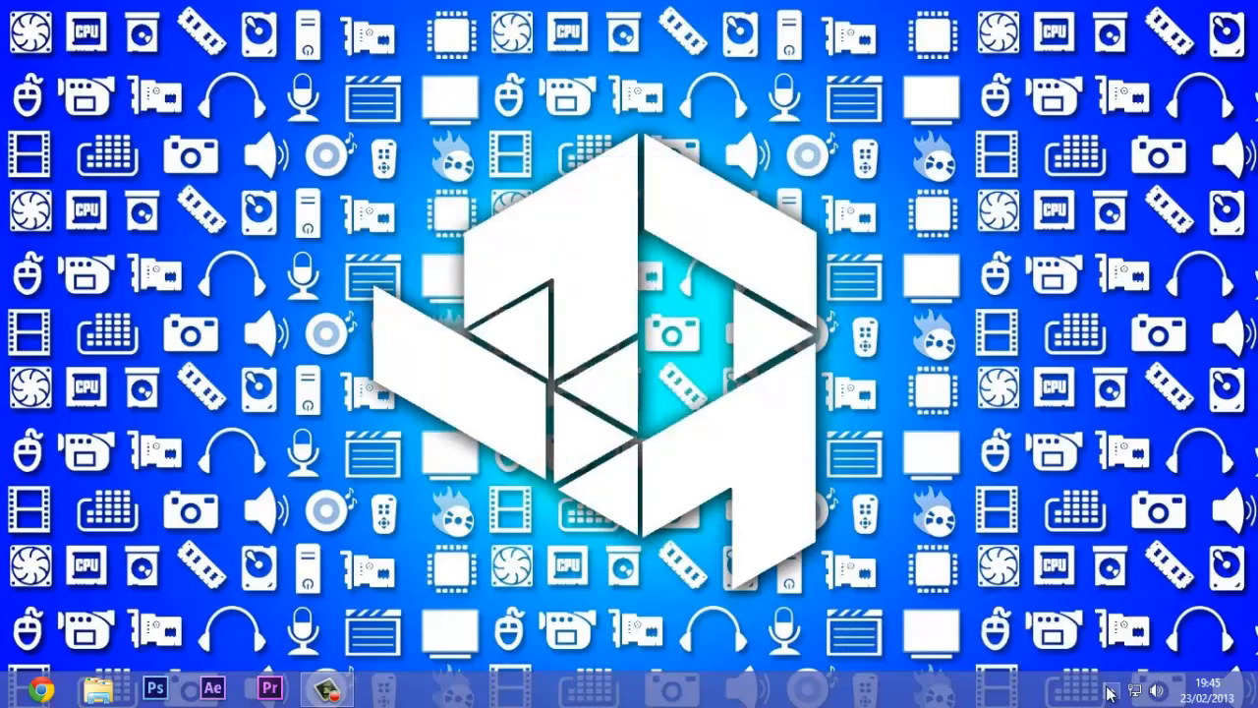
left_click(1109, 692)
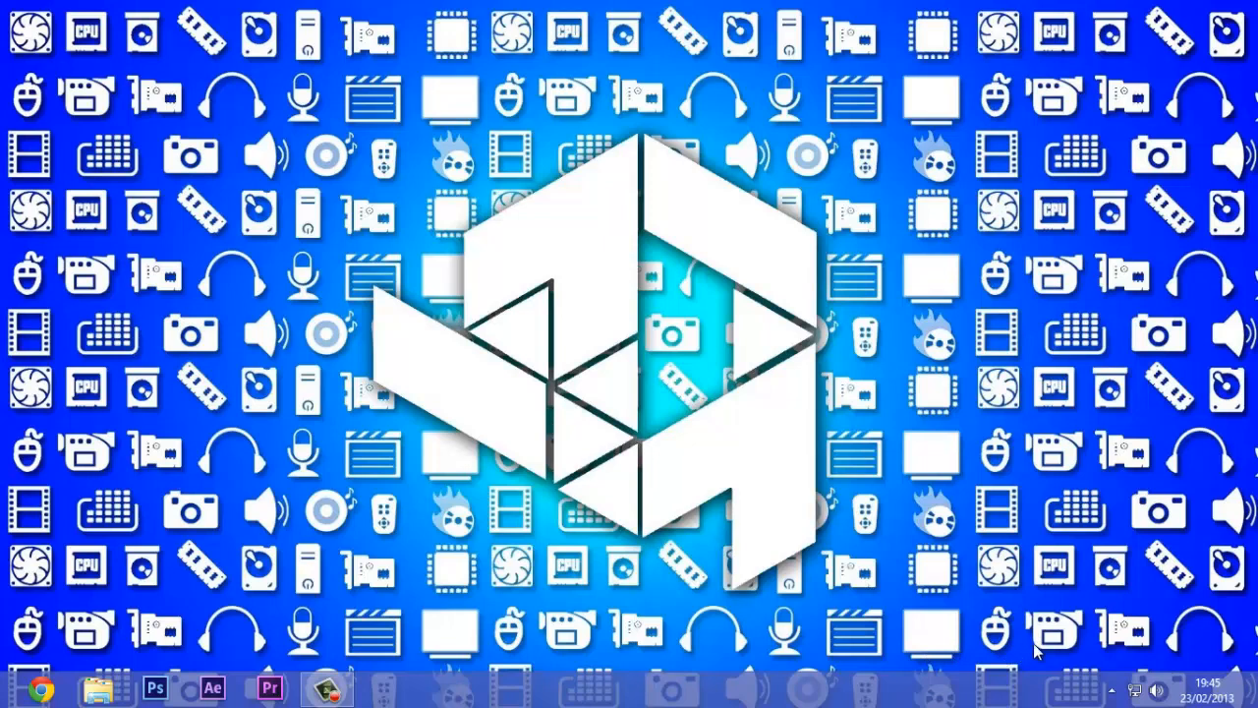
mouse_move(1020, 658)
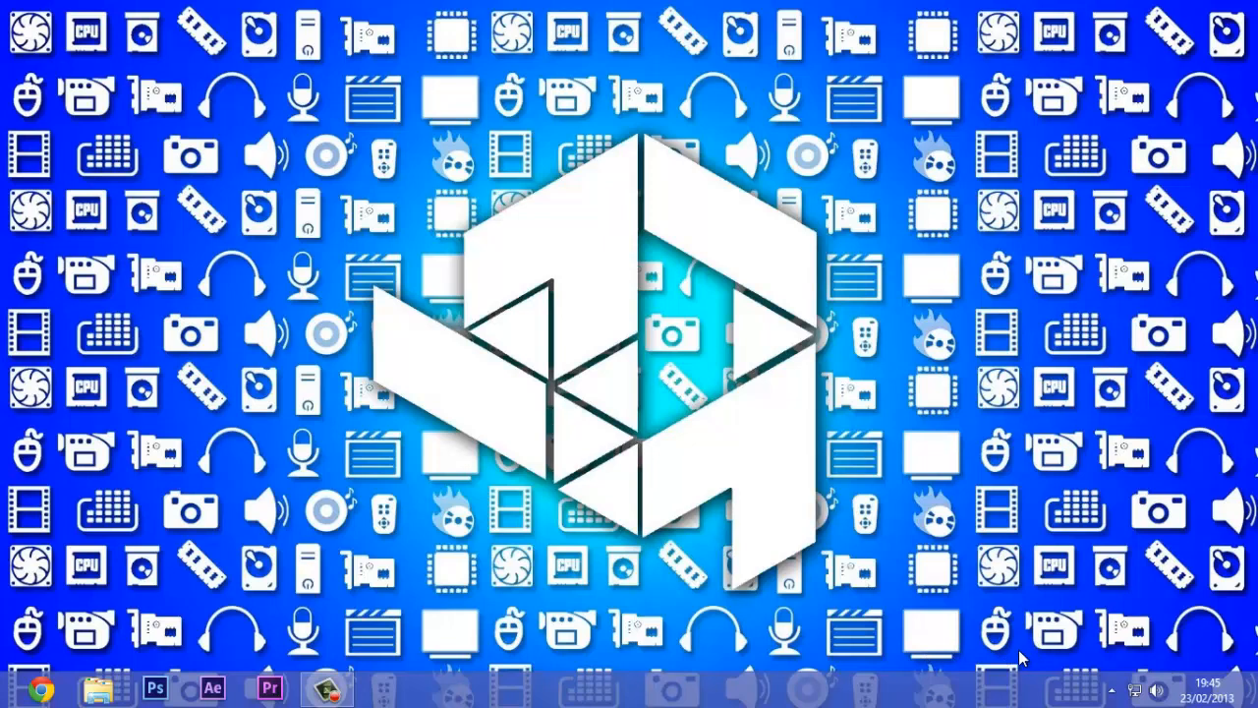
mouse_move(933, 568)
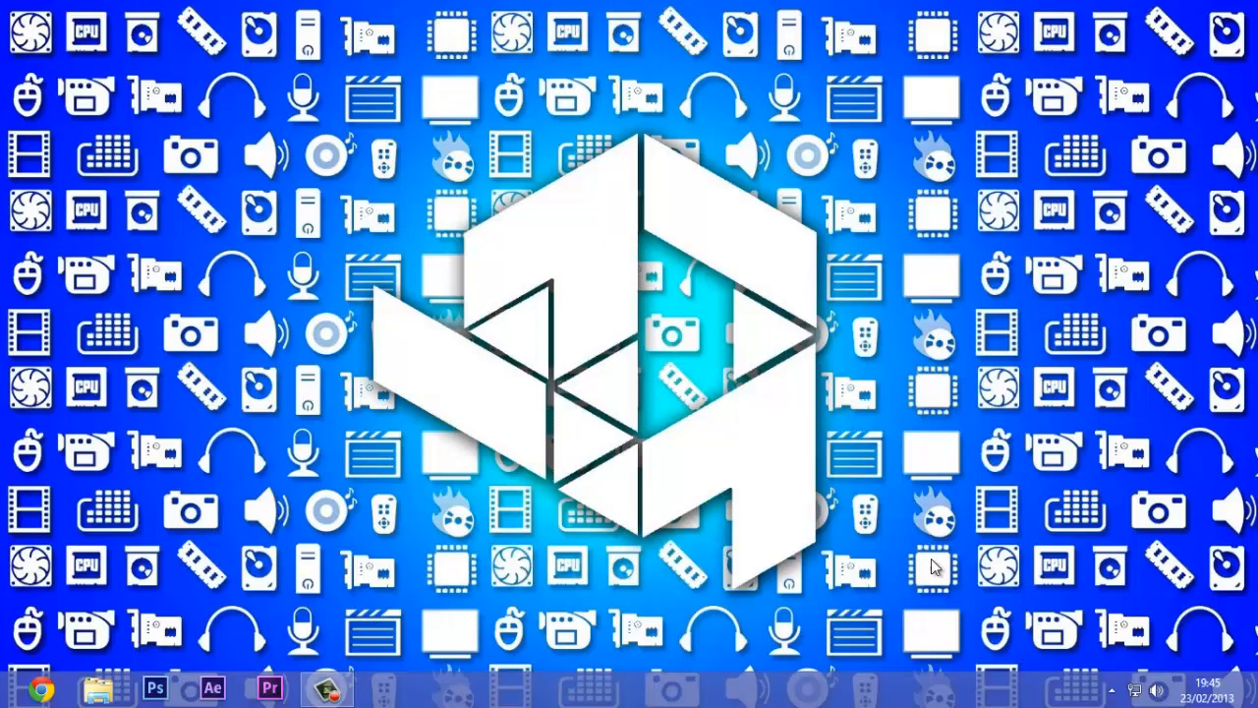
left_click(326, 687)
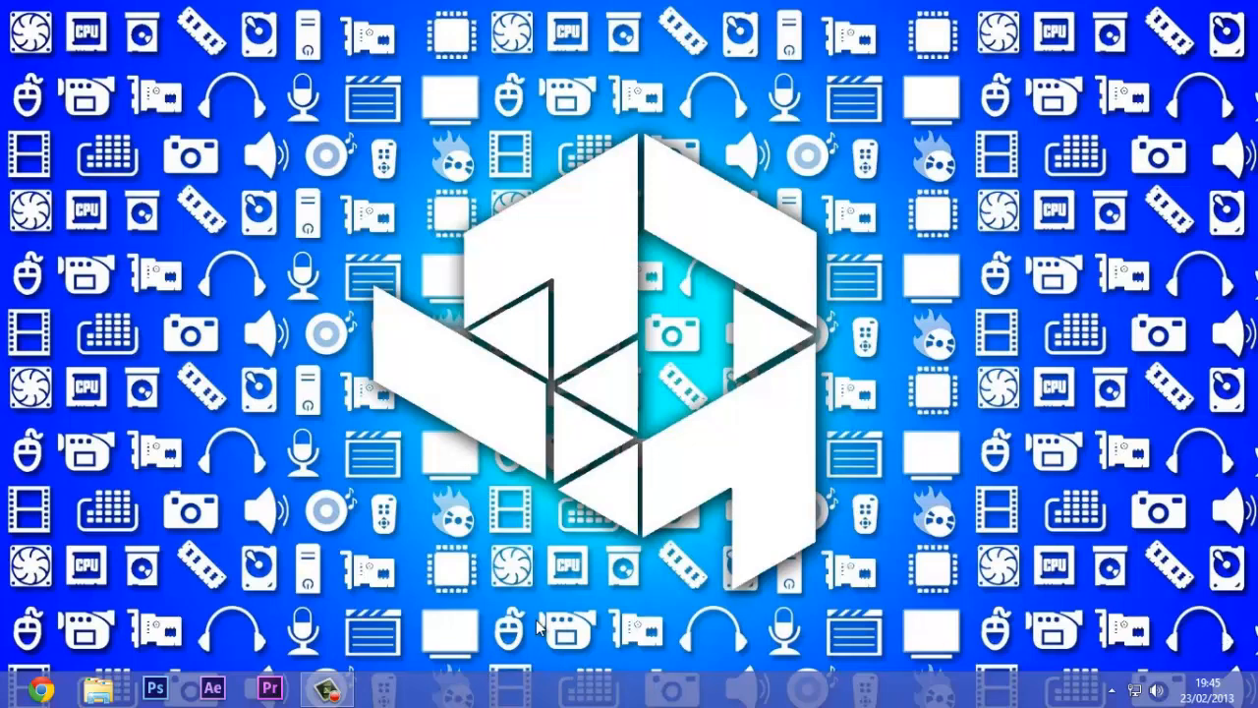
mouse_move(354, 661)
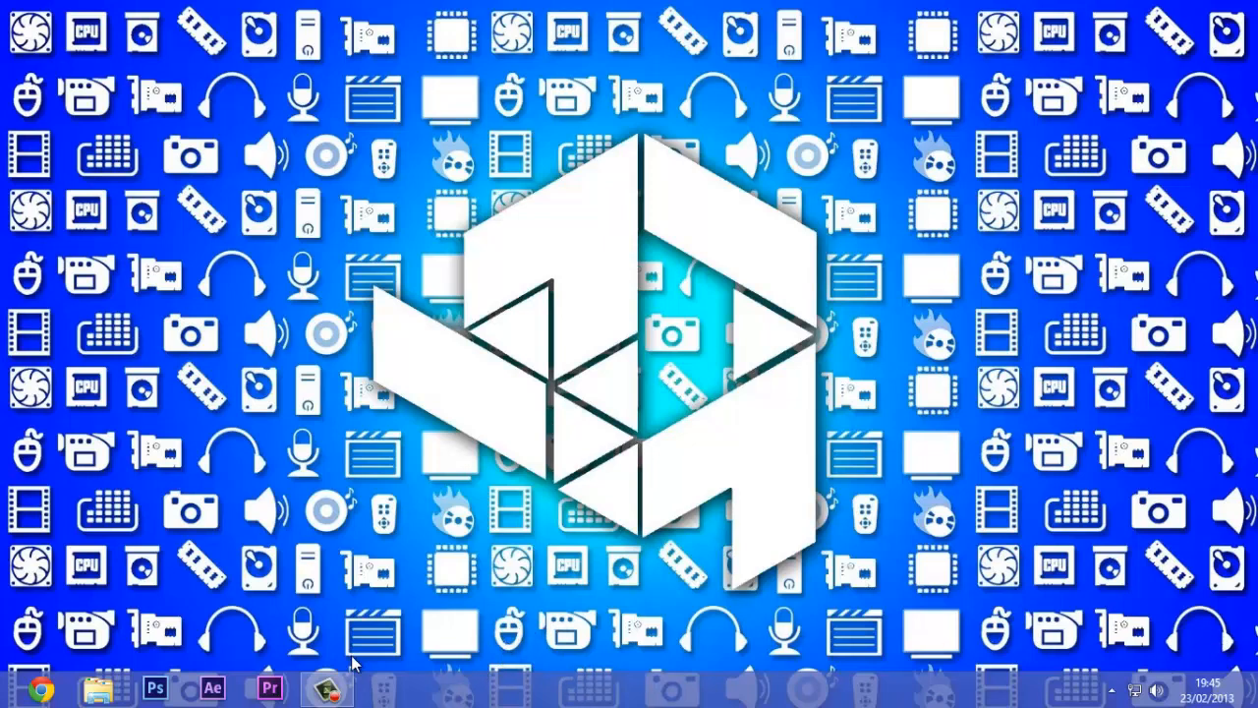